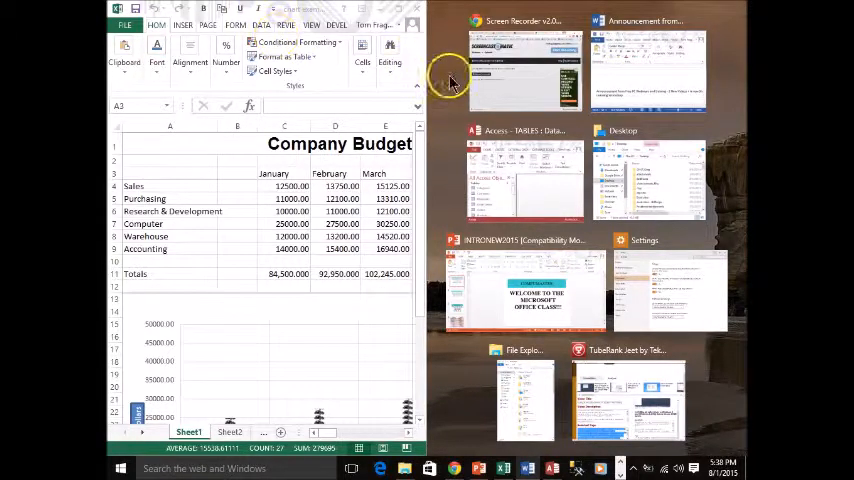
{"action": "mouse_move", "coordinate": [586, 228]}
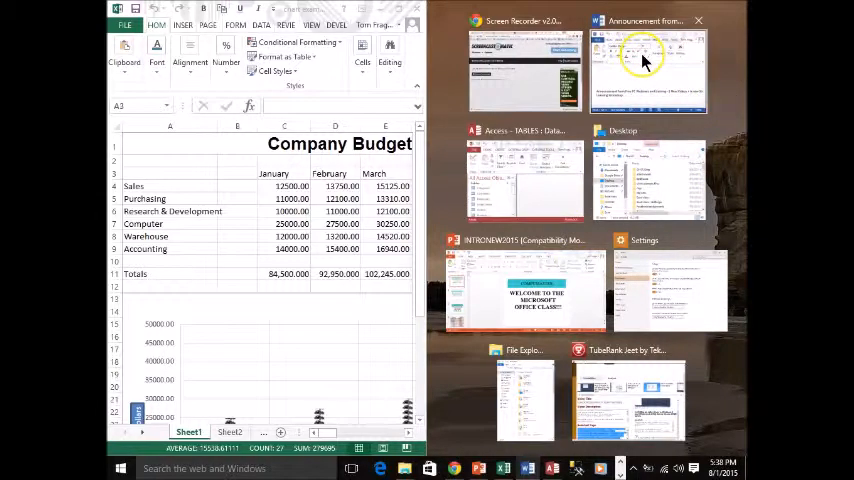
Step: Snap the Word announcement document to the right half beside the spreadsheet via Snap Assist
{"action": "left_click", "coordinate": [648, 70]}
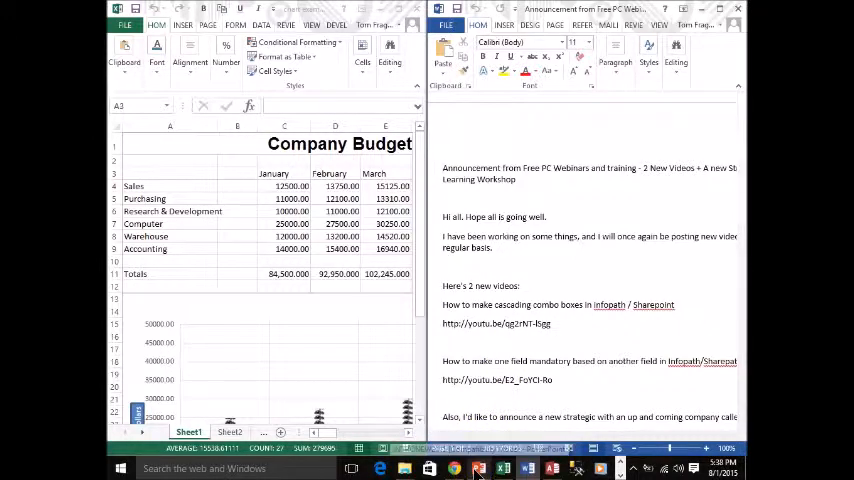
Step: Snap the PowerPoint window into the top-right quarter so Word drops to the bottom-right
{"action": "left_click", "coordinate": [504, 468]}
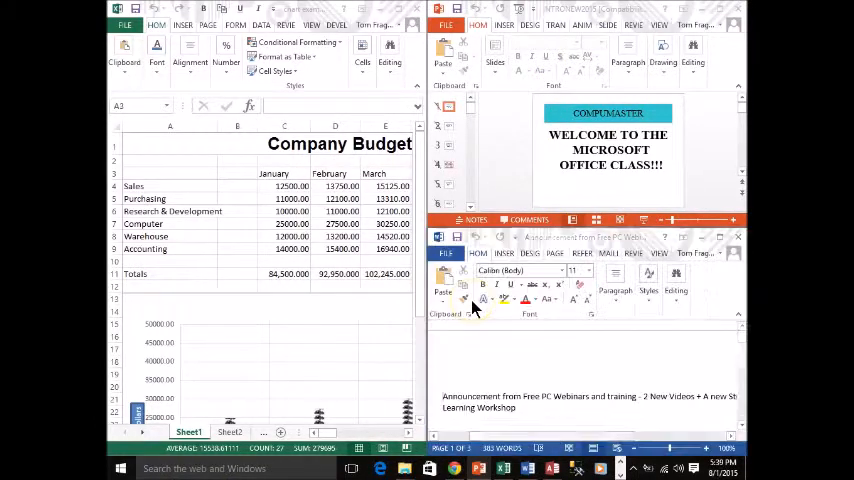
{"action": "mouse_move", "coordinate": [558, 300]}
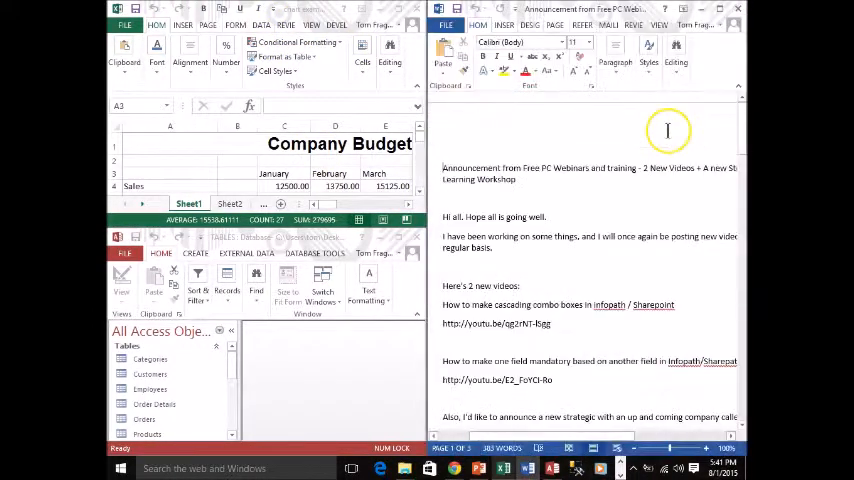
Step: From the taskbar thumbnail, bring the Office windows back into a four-quarter layout
{"action": "right_click", "coordinate": [454, 468]}
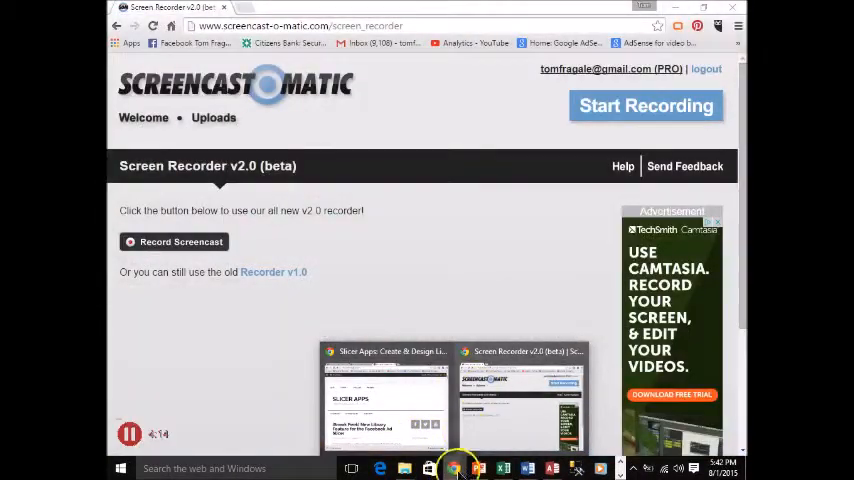
{"action": "left_click", "coordinate": [478, 468]}
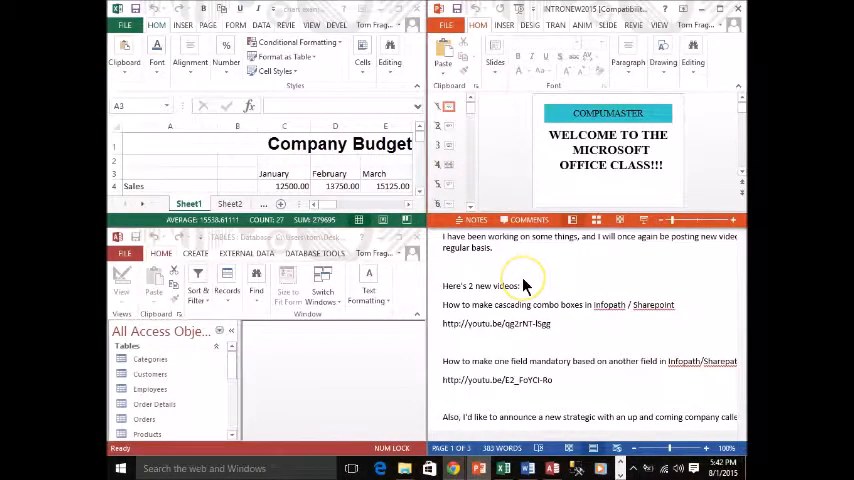
{"action": "mouse_move", "coordinate": [466, 252]}
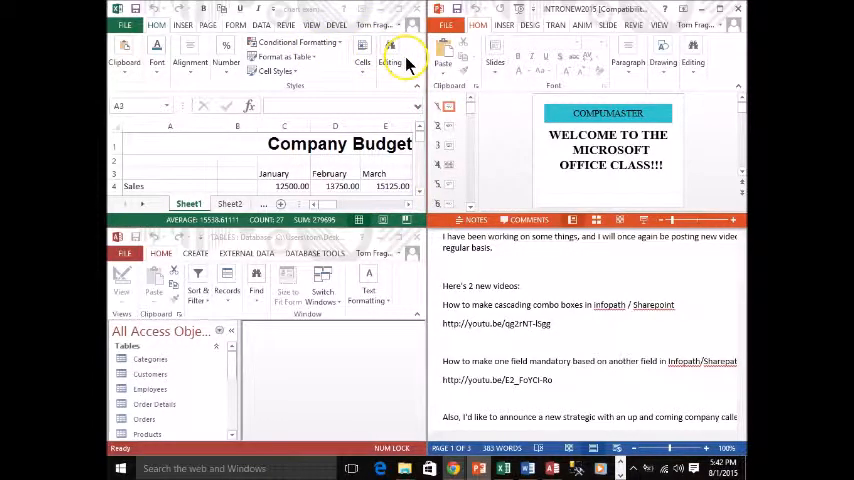
{"action": "mouse_move", "coordinate": [428, 124]}
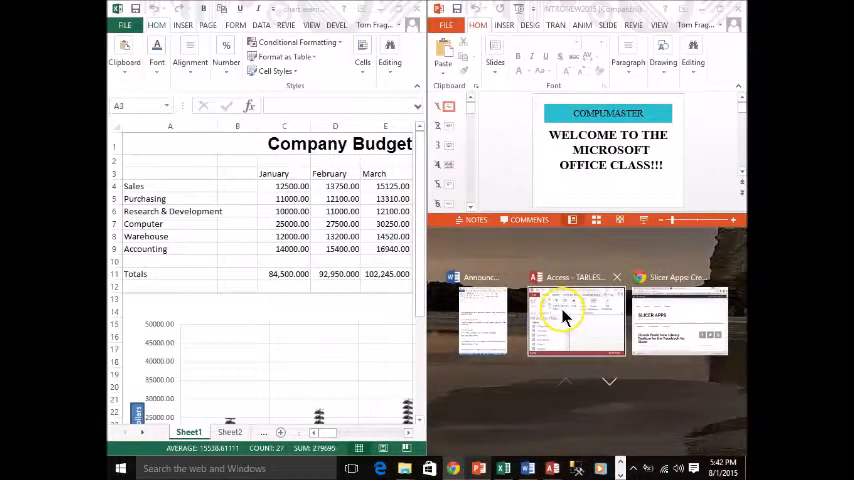
Step: Choose the Access database in Snap Assist to fill the bottom-right quarter
{"action": "left_click", "coordinate": [576, 320]}
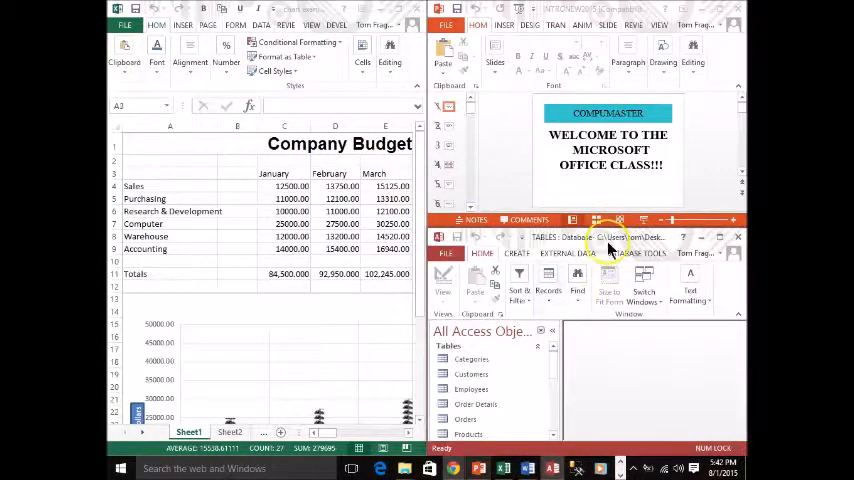